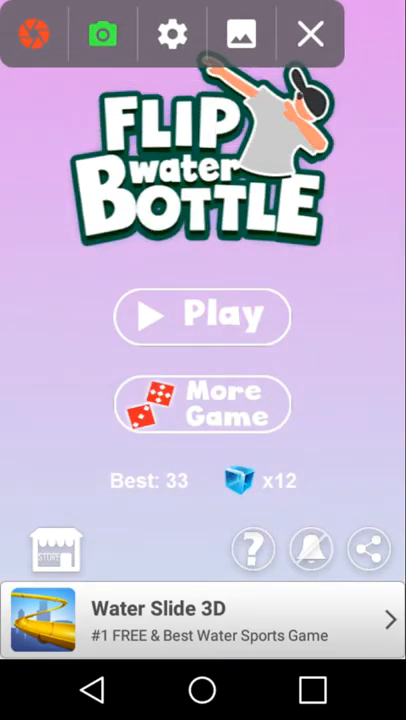
Step: Start a new game from the main menu and flip the bottle to a score of 11
click(201, 315)
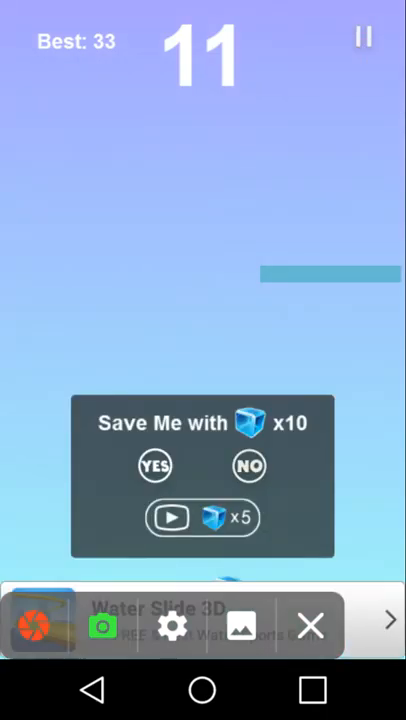
Step: Decline the Save Me offer and flip the bottle again, reaching 17
click(248, 466)
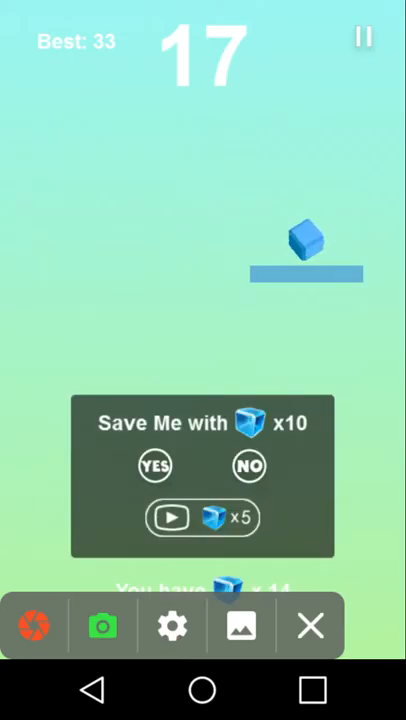
Step: Decline Save Me and play a new round, climbing to a best score of 40
click(248, 466)
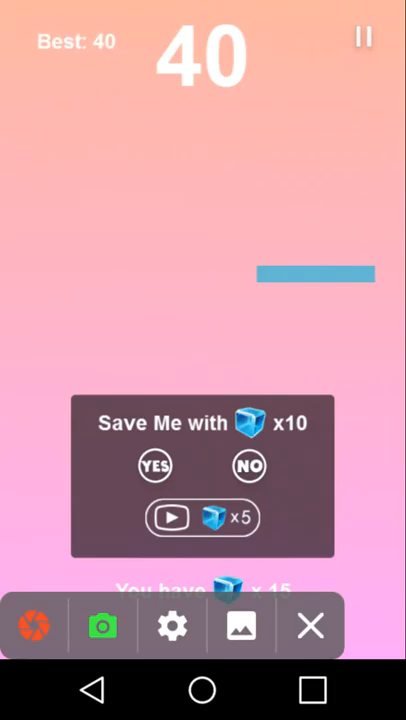
Step: Decline Save Me and browse characters and bottles, ending at the soda can needing 110
click(248, 466)
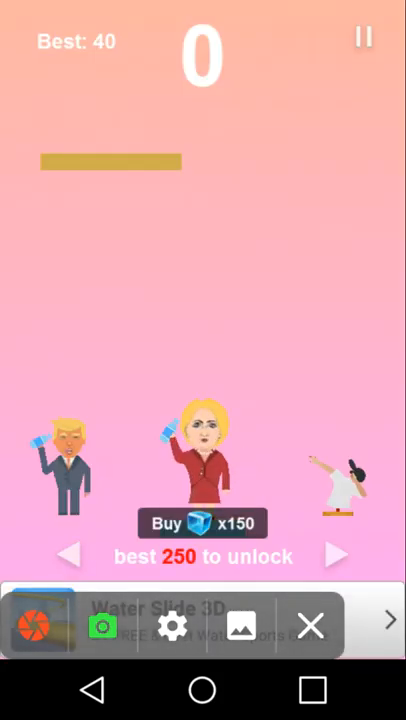
click(335, 554)
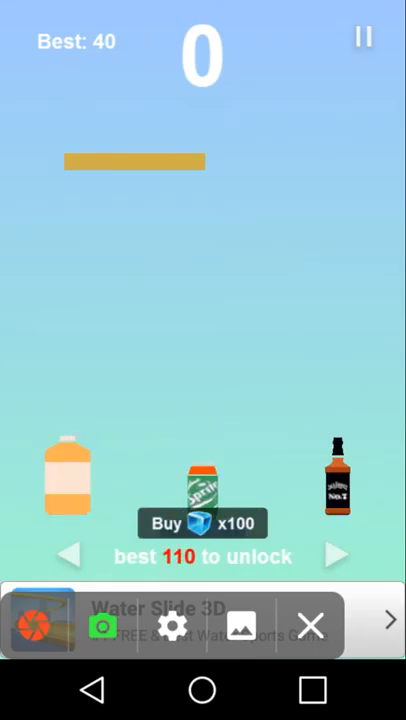
Step: Flip the plain water bottle across platforms, reaching a score of 14
click(337, 556)
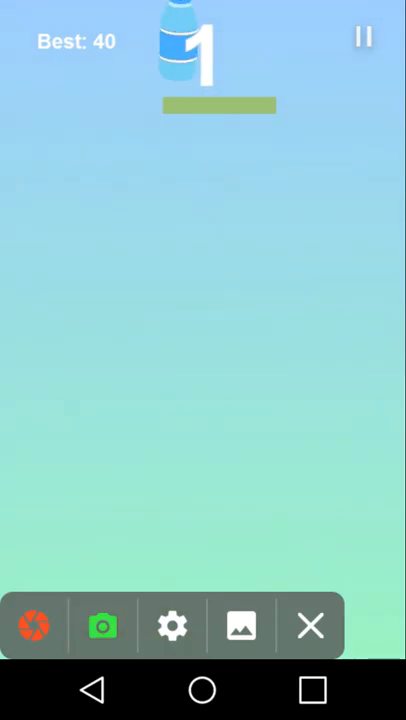
click(200, 400)
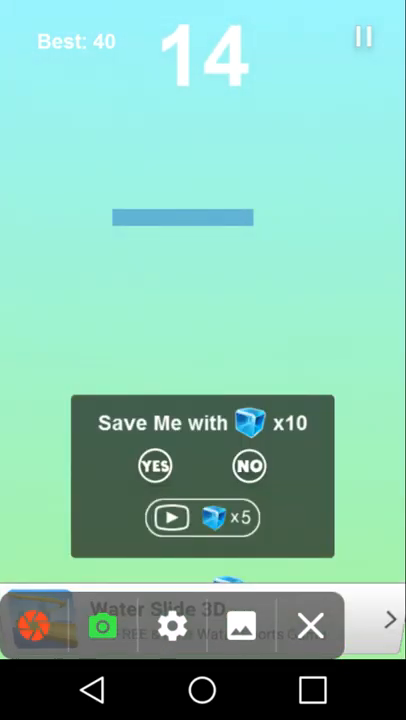
Step: Decline Save Me and close the Facebook sign-up ad
click(247, 467)
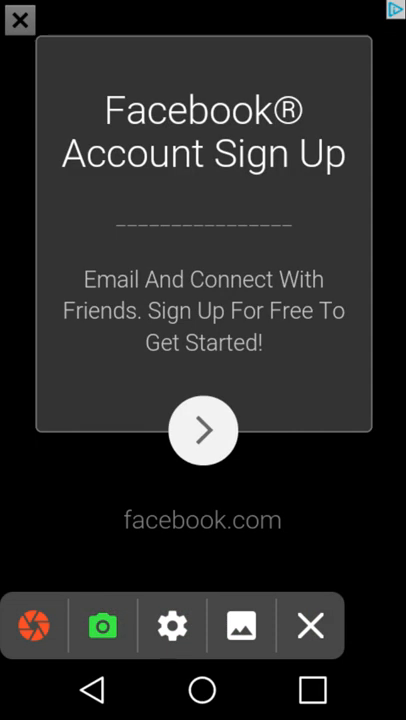
click(20, 19)
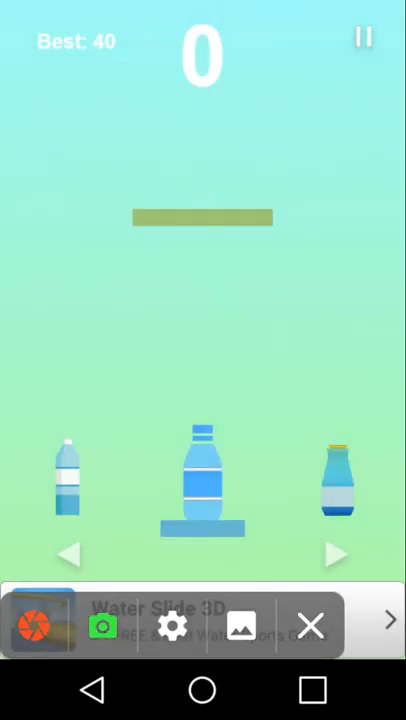